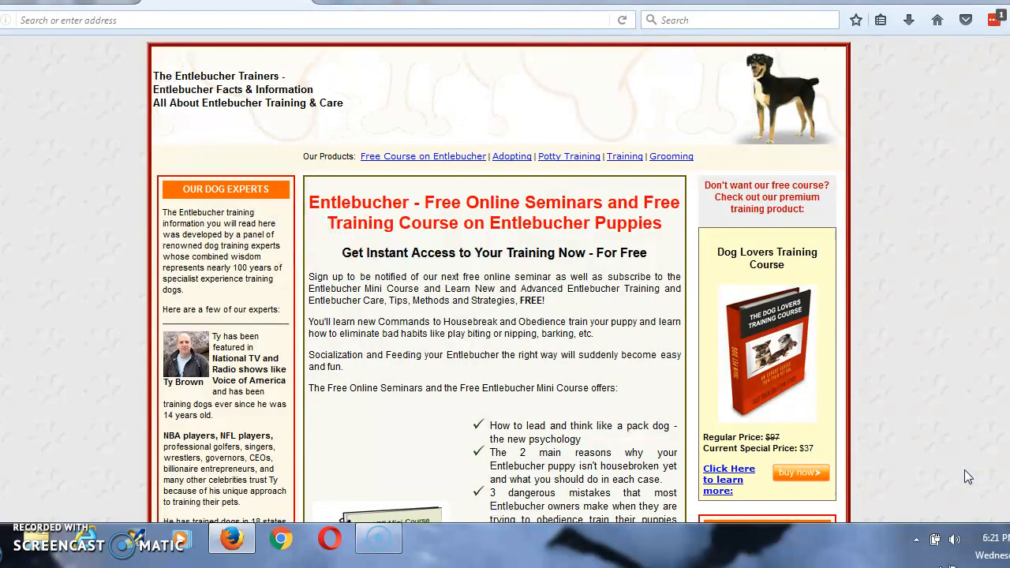
scroll(down, 3)
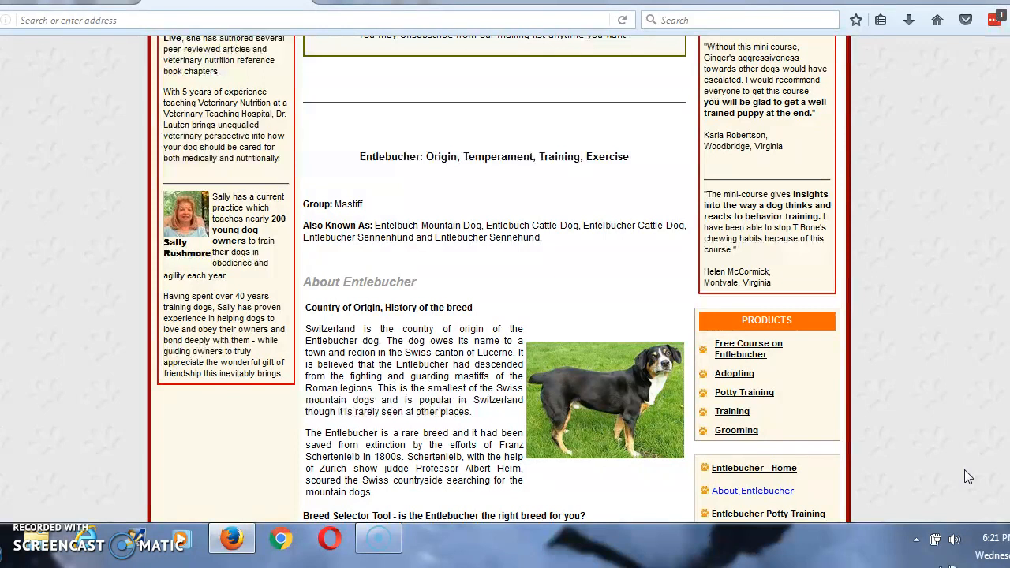
scroll(down, 3)
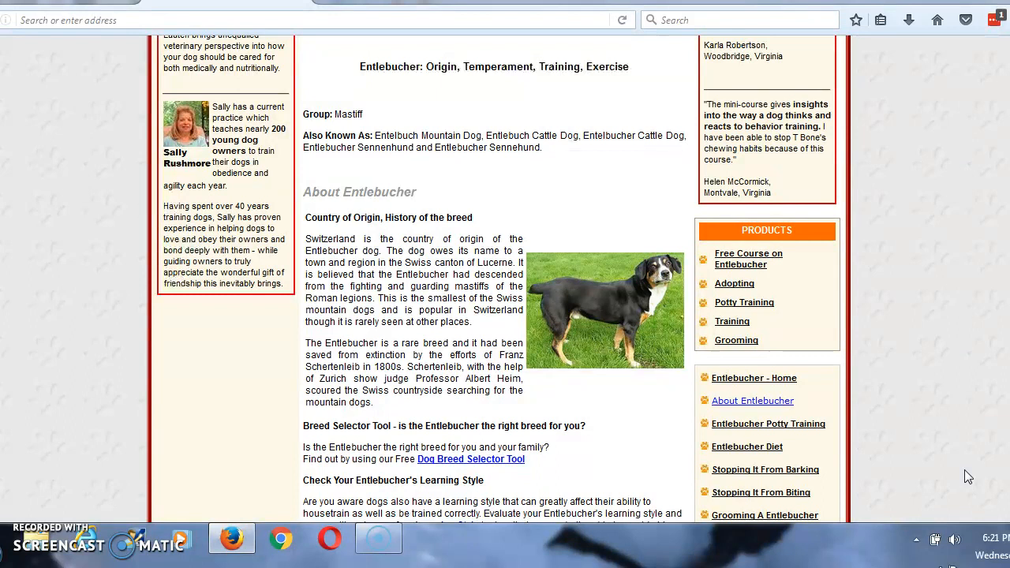
scroll(down, 3)
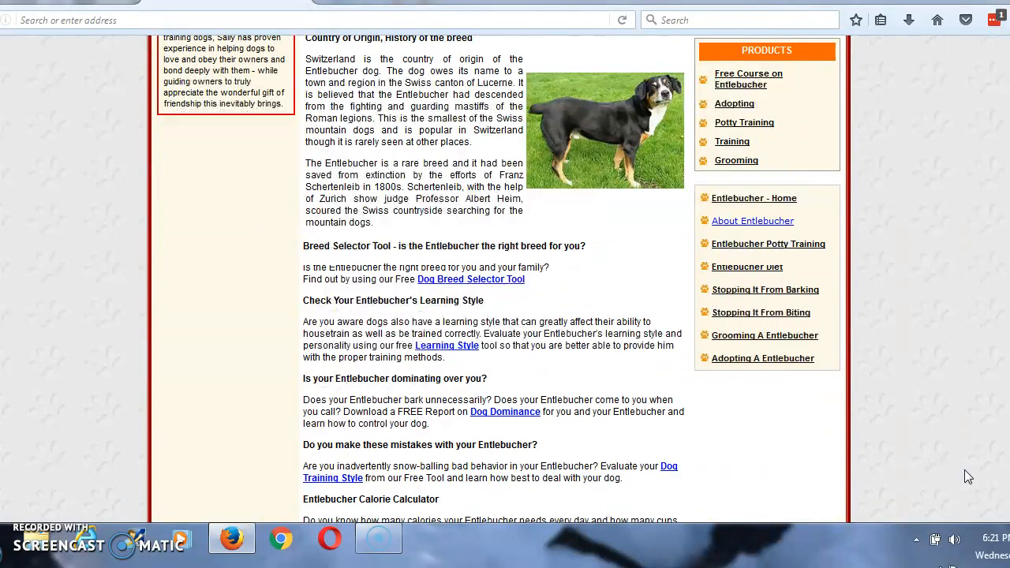
scroll(down, 3)
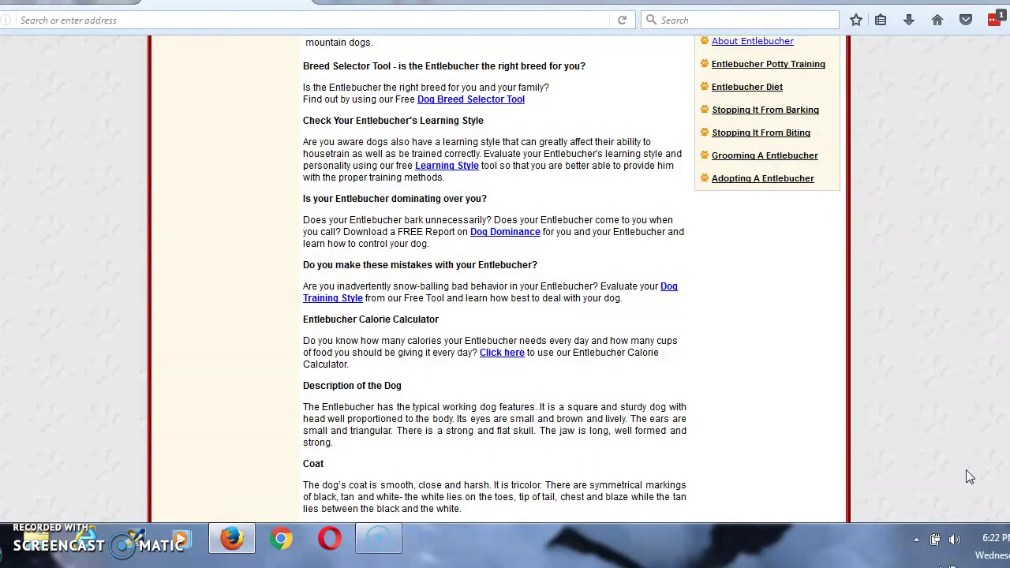
scroll(down, 3)
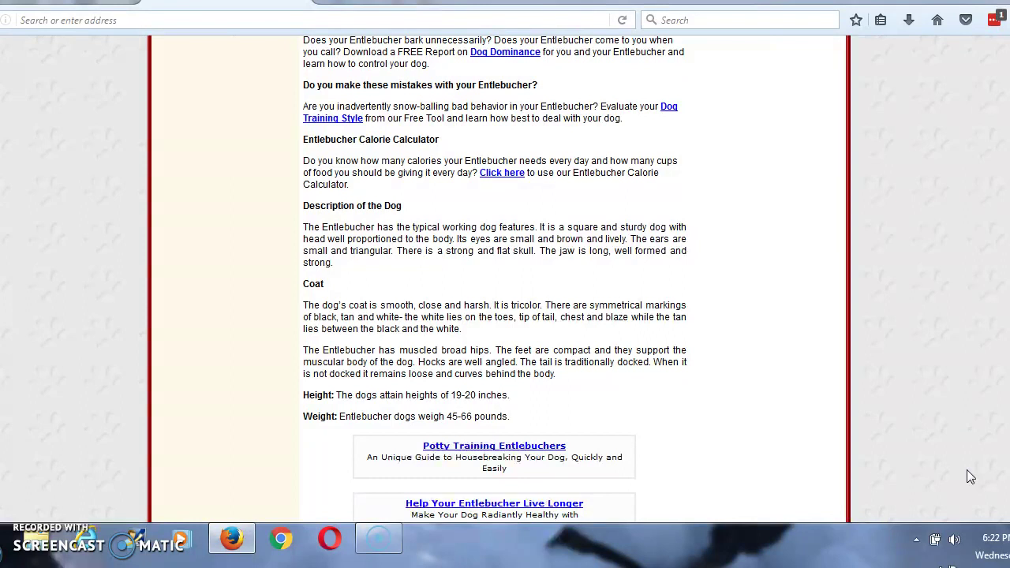
scroll(down, 3)
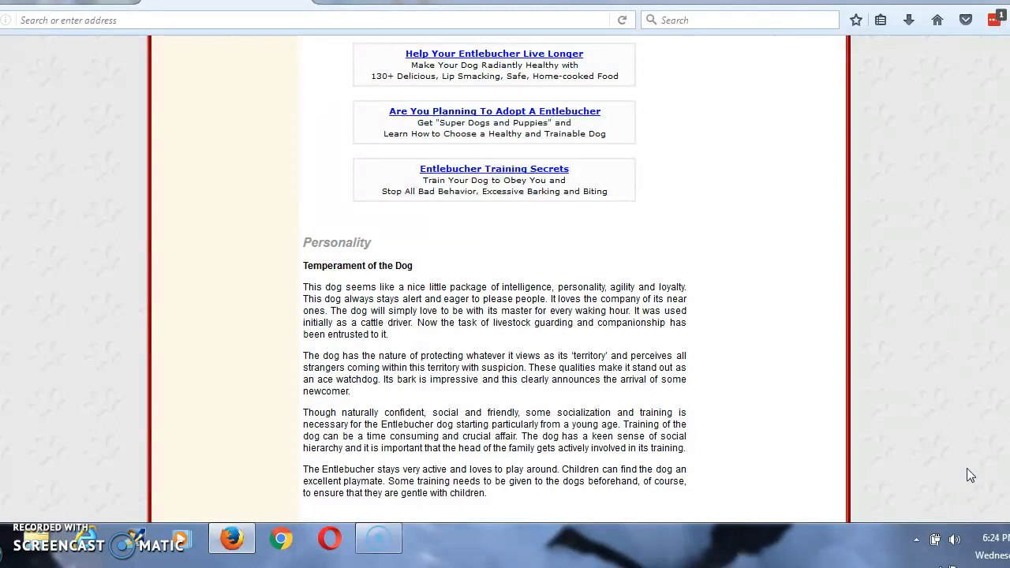
scroll(down, 3)
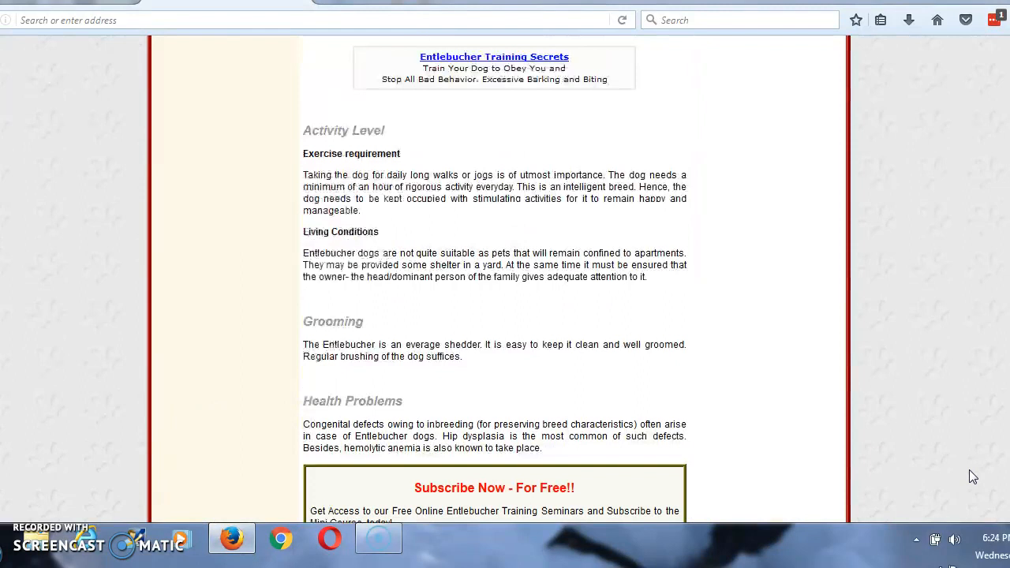
scroll(up, 3)
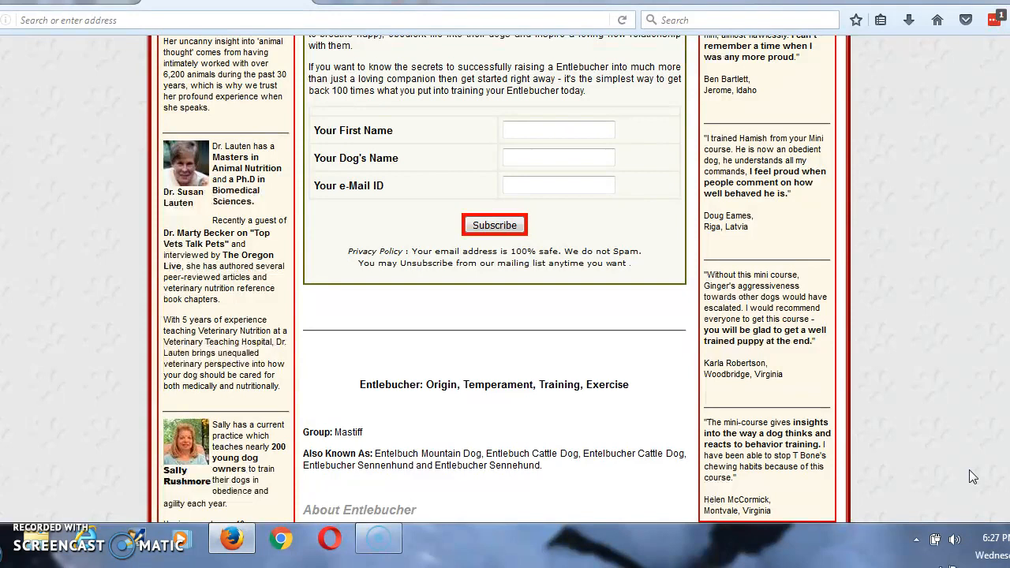
scroll(up, 3)
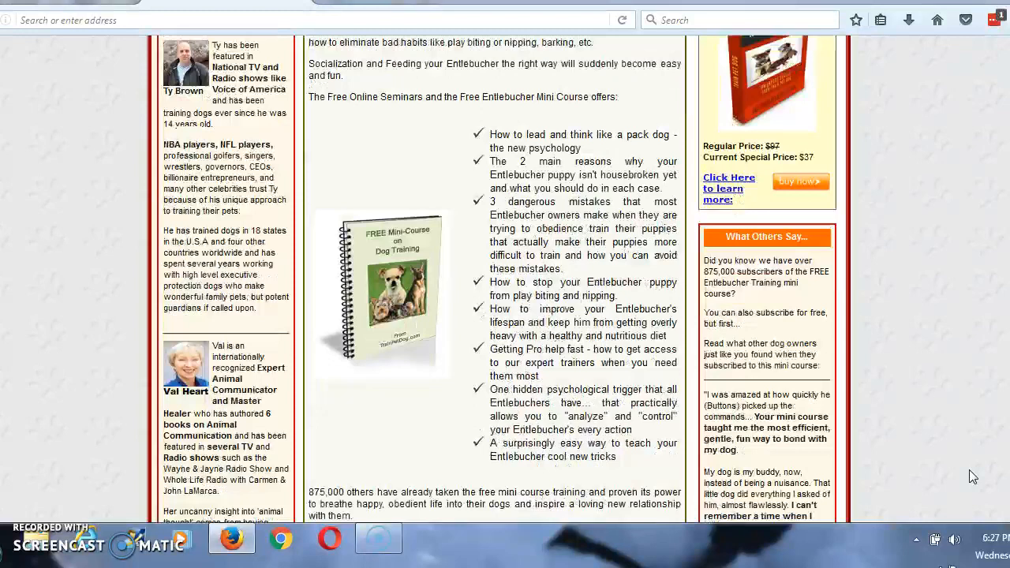
scroll(down, 3)
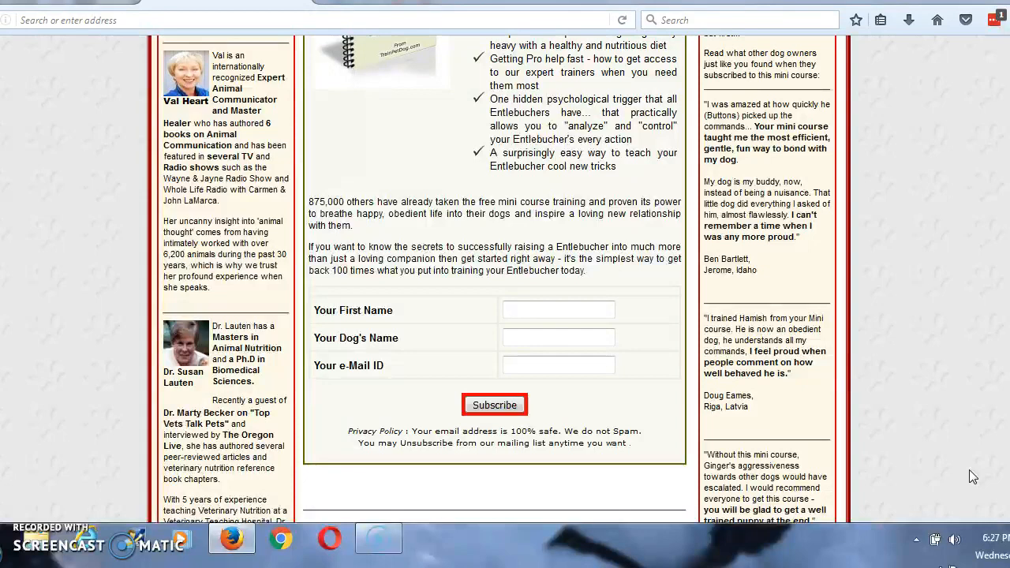
scroll(up, 3)
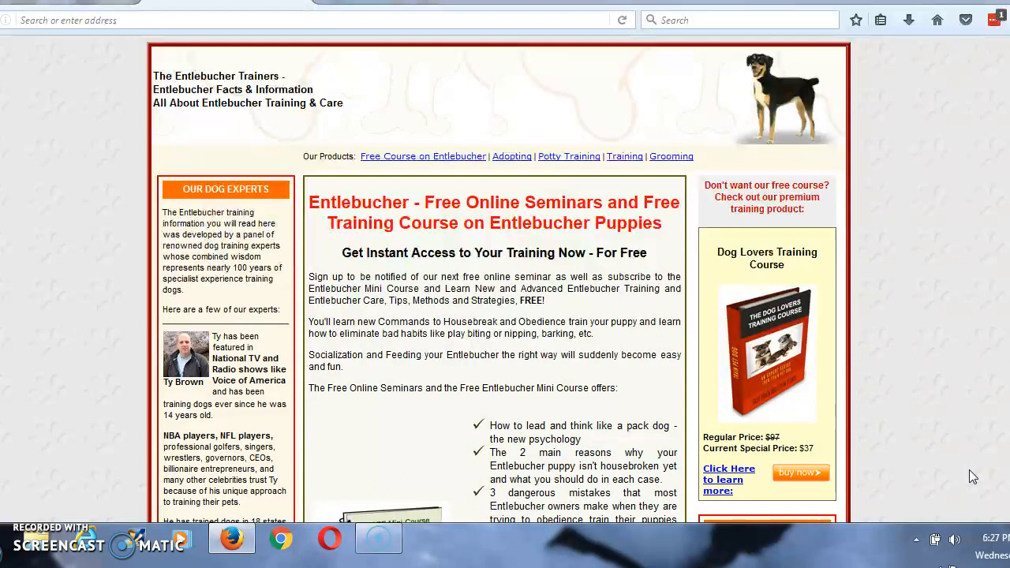